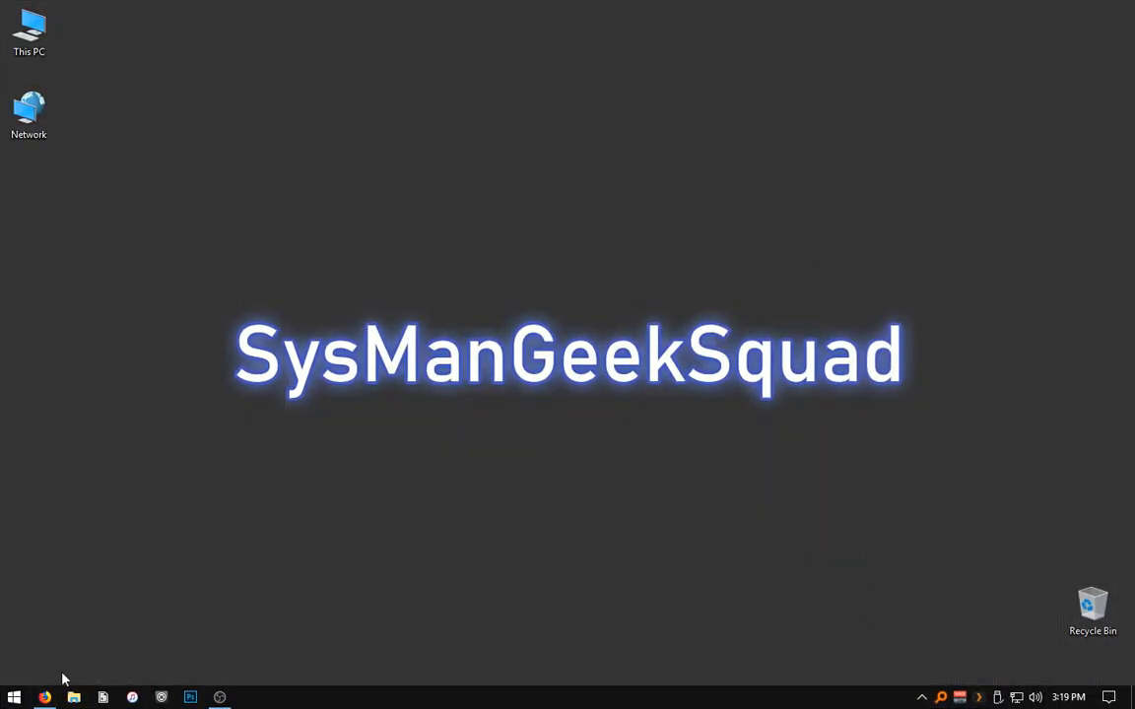
# Launch Firefox from the taskbar and view the top of the NewTek NDI page.
pyautogui.click(43, 697)
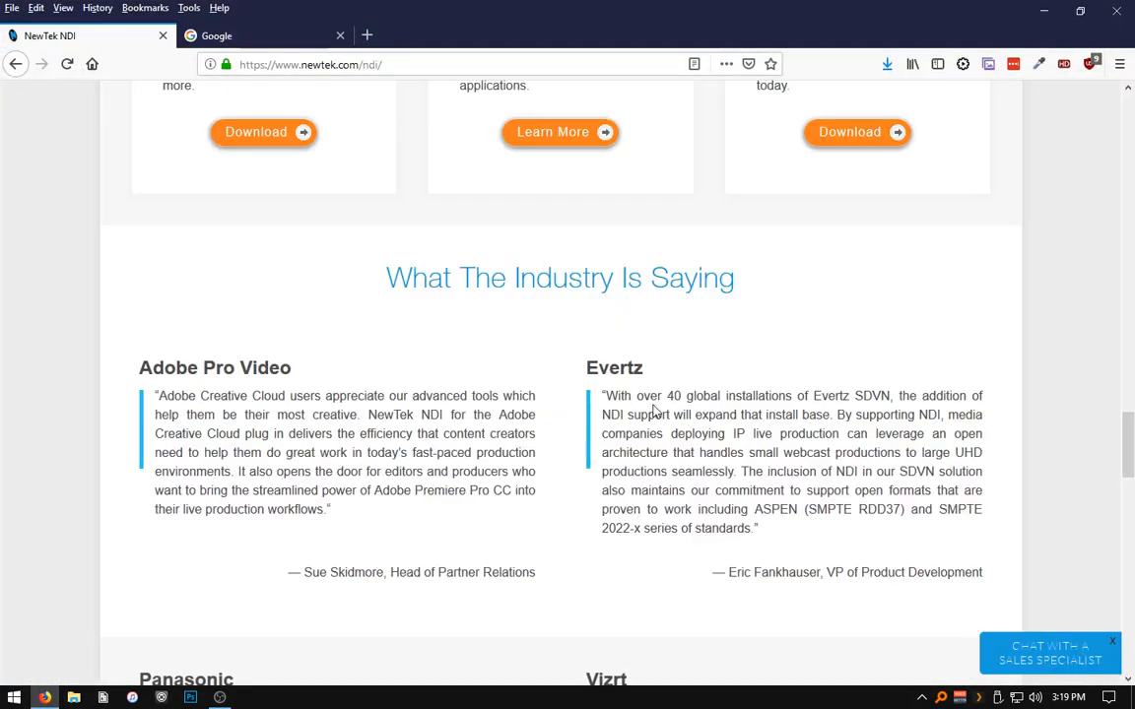
pyautogui.scroll(3)
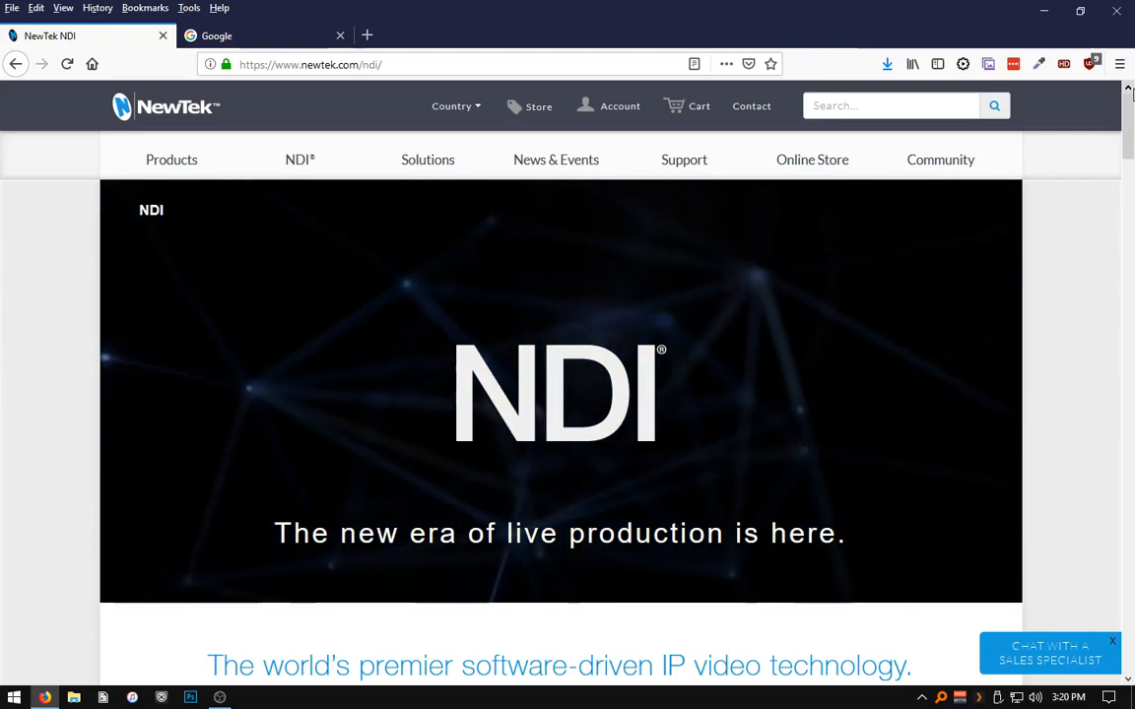
# Scroll down the NDI page to the LAN production studio diagram.
pyautogui.scroll(-3)
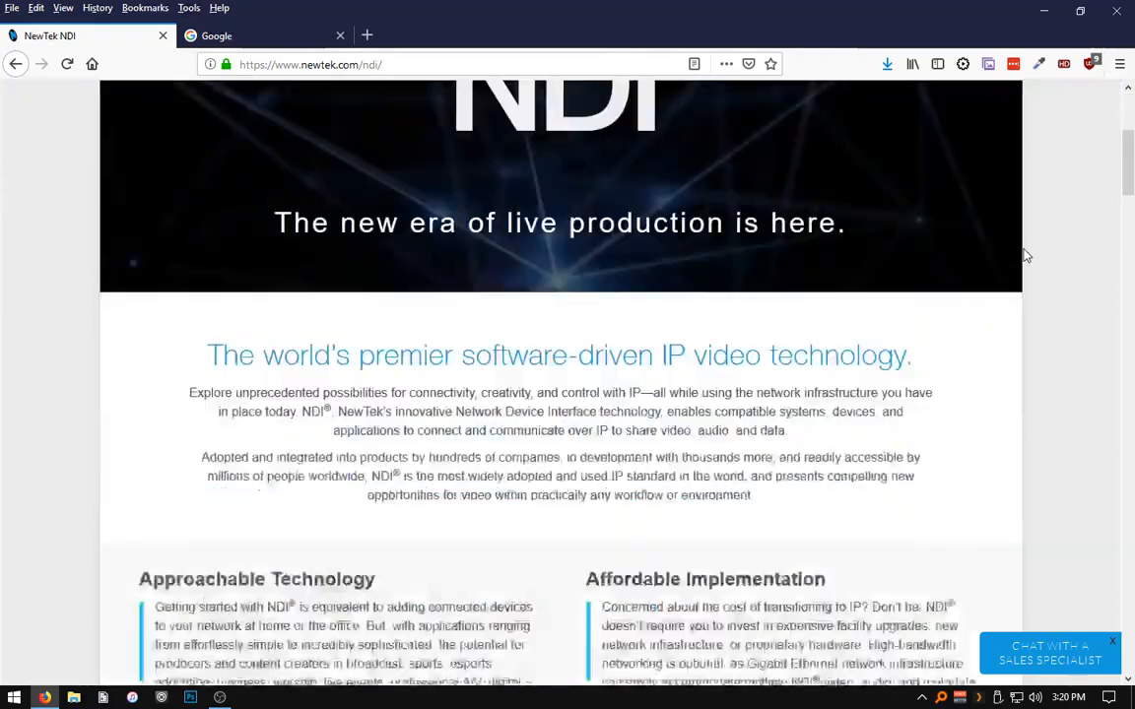
pyautogui.scroll(-3)
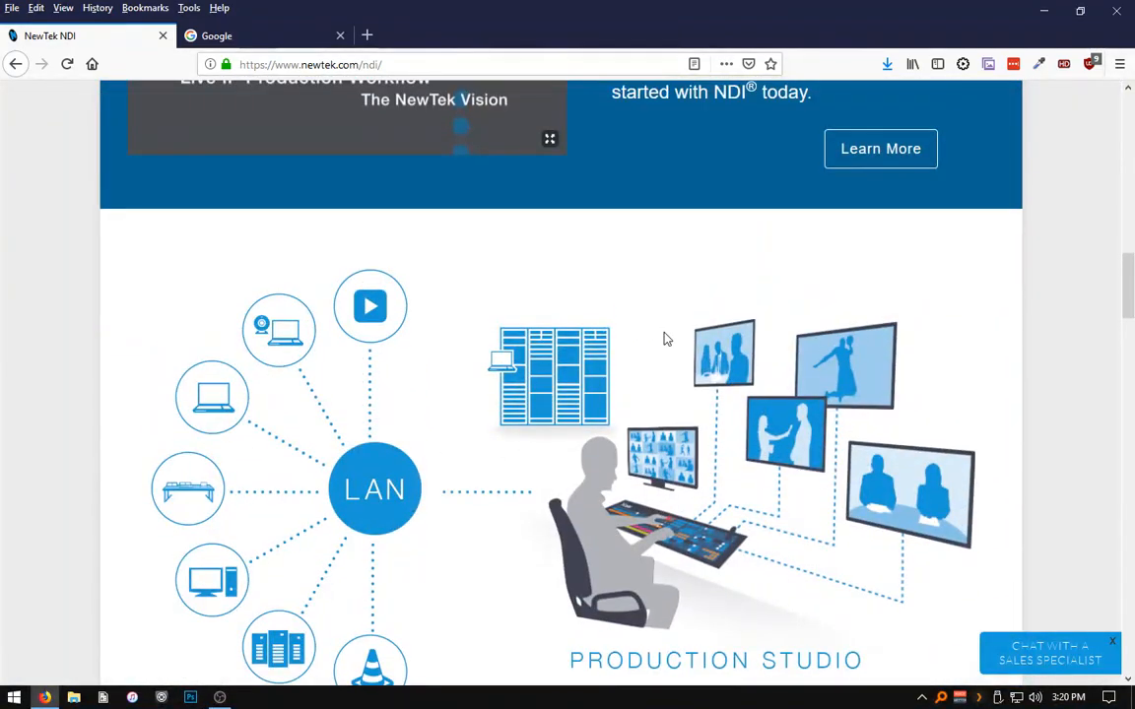
pyautogui.scroll(-3)
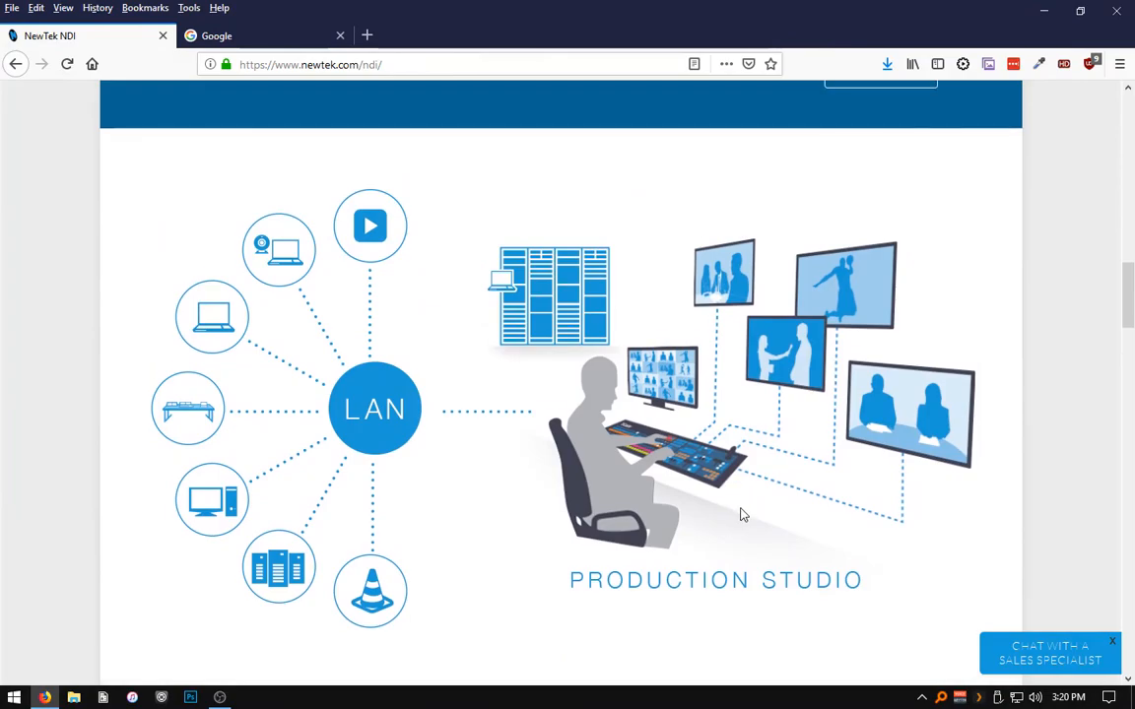
pyautogui.moveTo(744, 524)
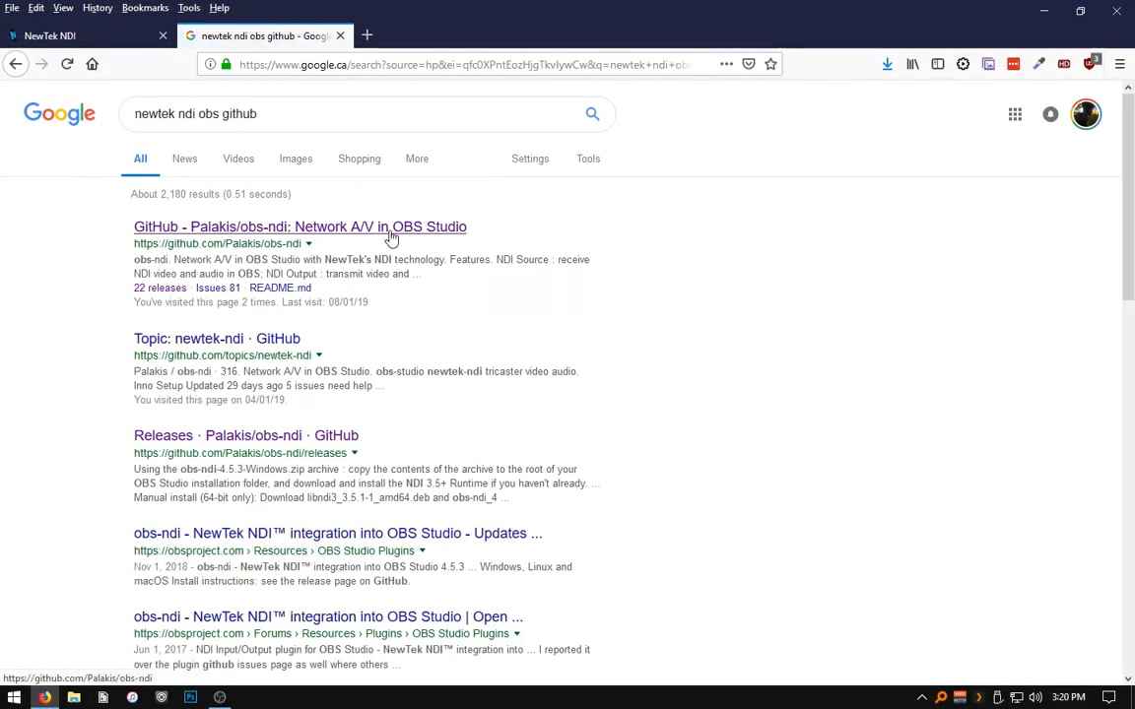
# From the Palakis/obs-ndi GitHub releases, save obs-ndi-4.5.3-Windows-Installer.exe.
pyautogui.click(299, 226)
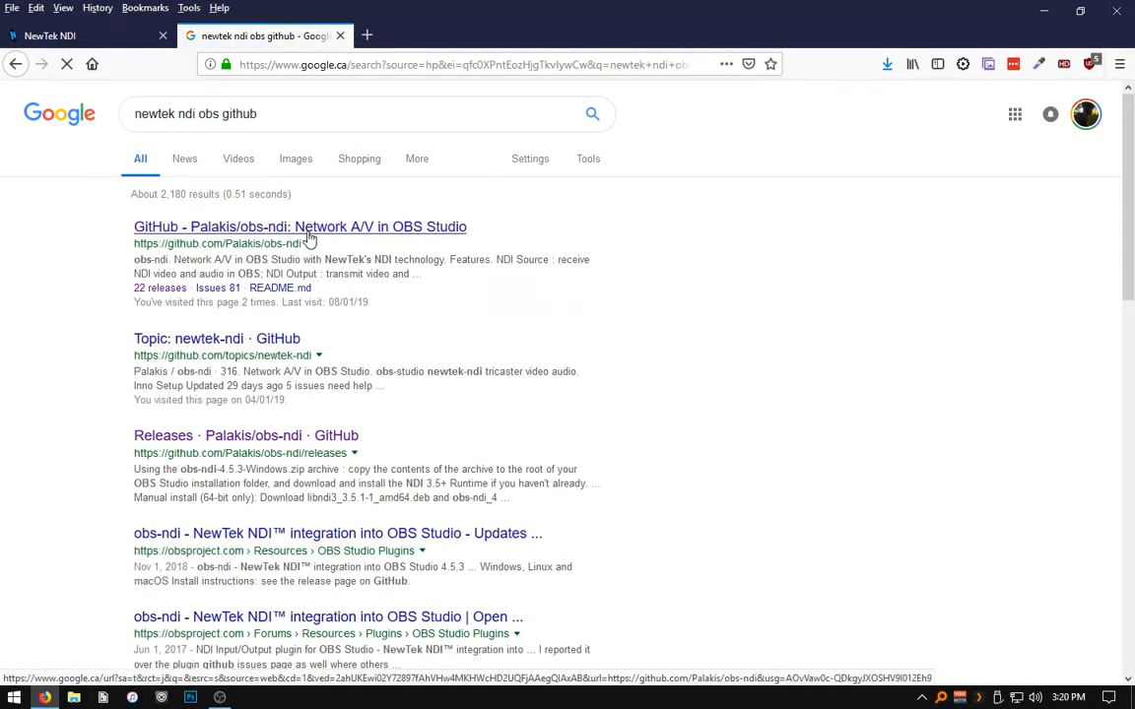
pyautogui.click(299, 226)
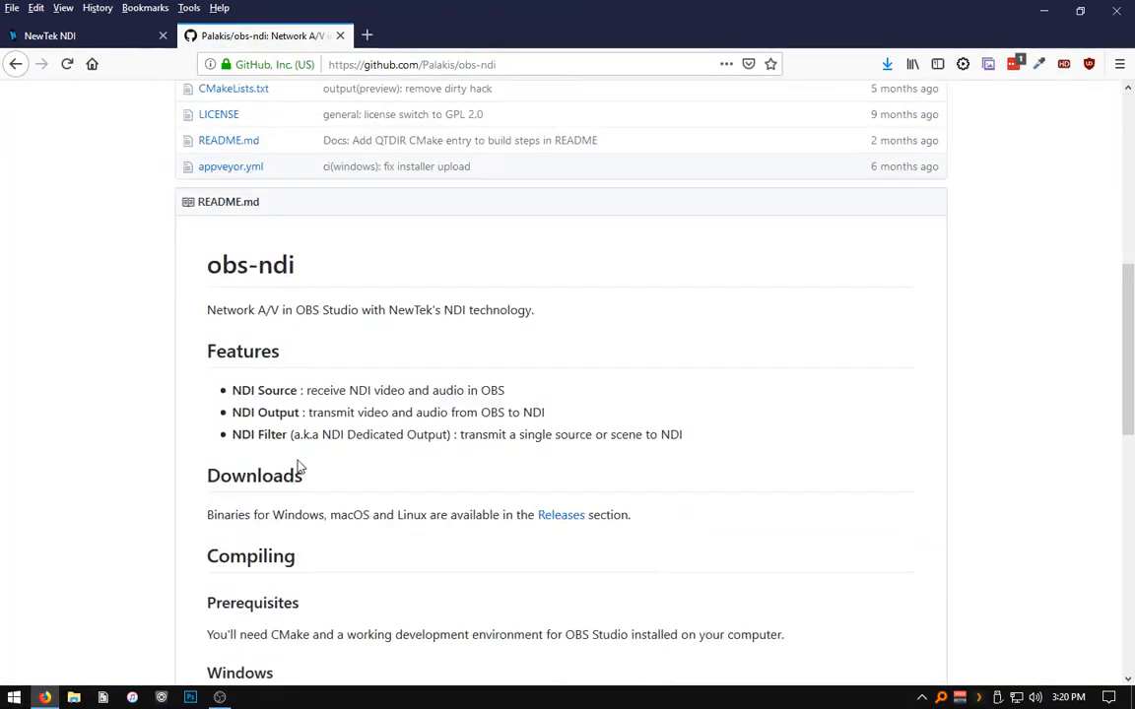
pyautogui.moveTo(559, 514)
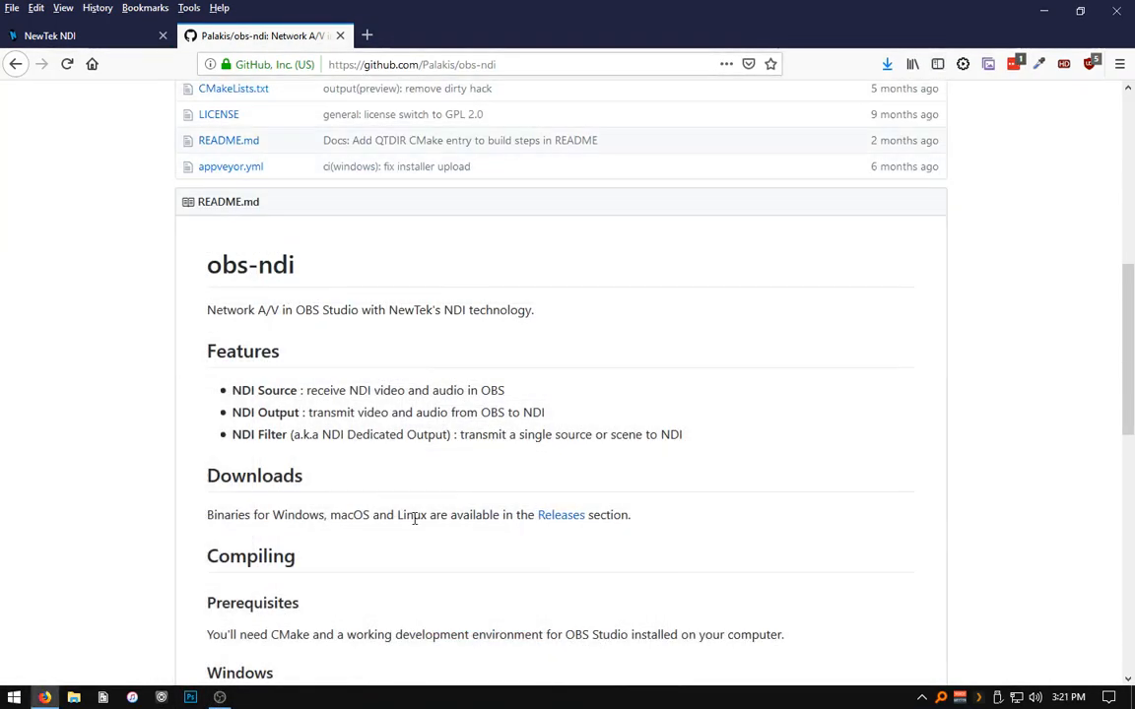
pyautogui.click(559, 514)
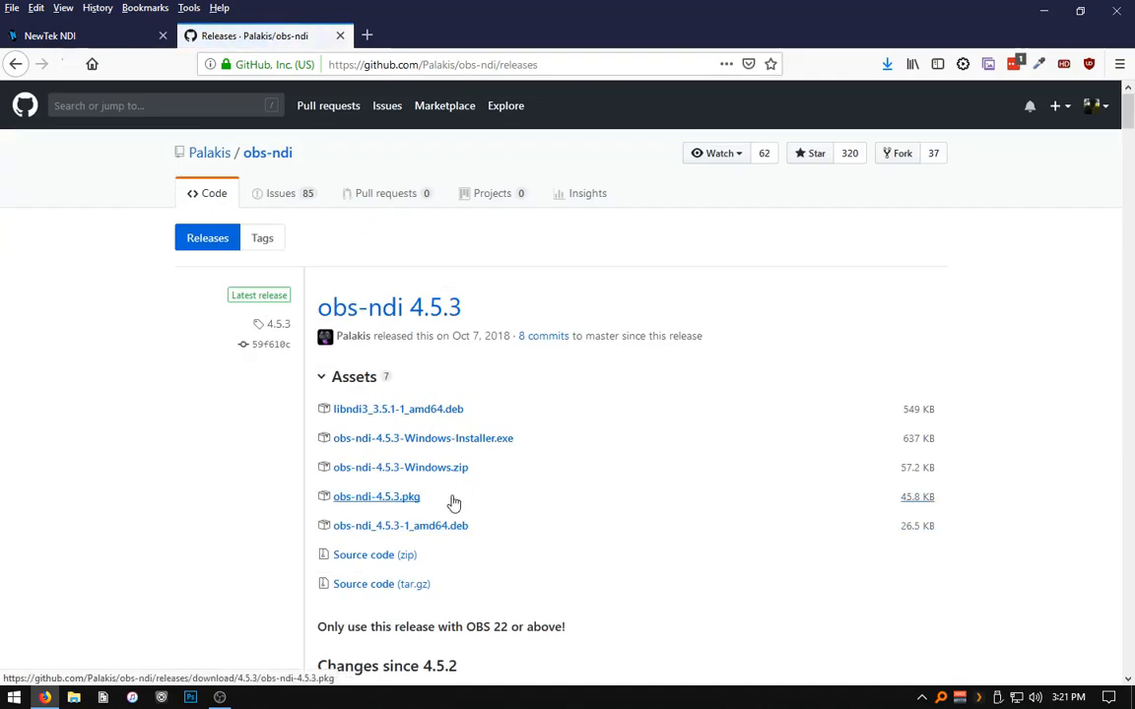
pyautogui.click(422, 437)
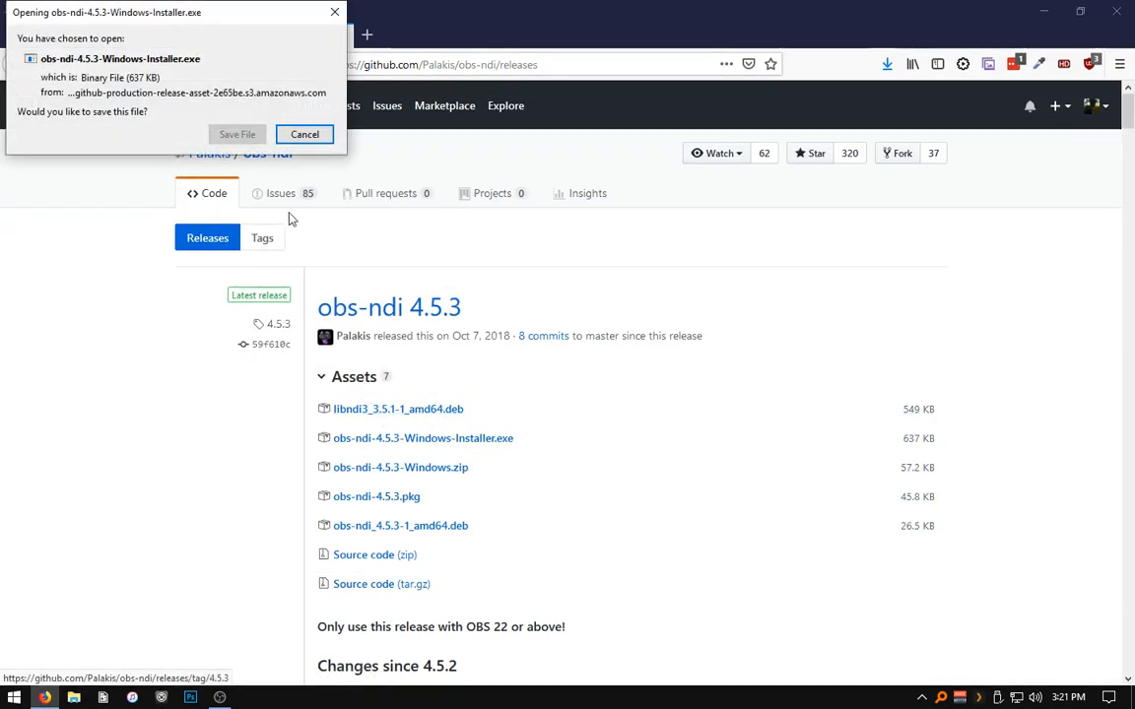
pyautogui.click(236, 133)
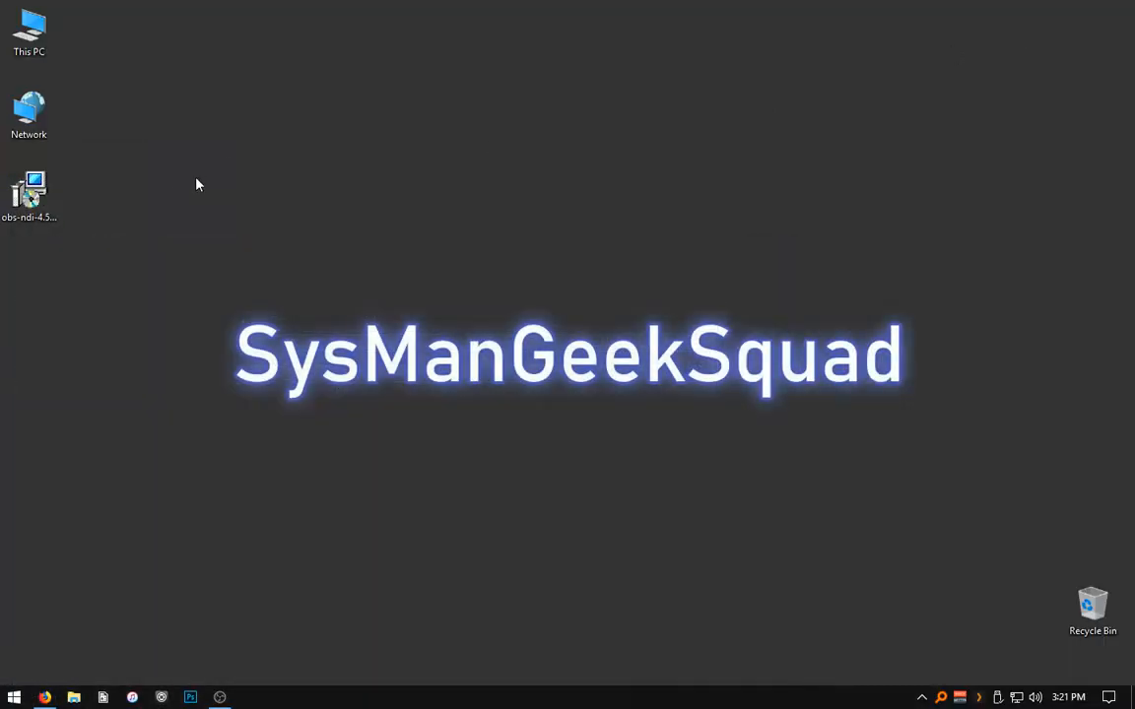
# Run the obs-ndi installer, accept the license, keep default folders, and finish.
pyautogui.doubleClick(28, 193)
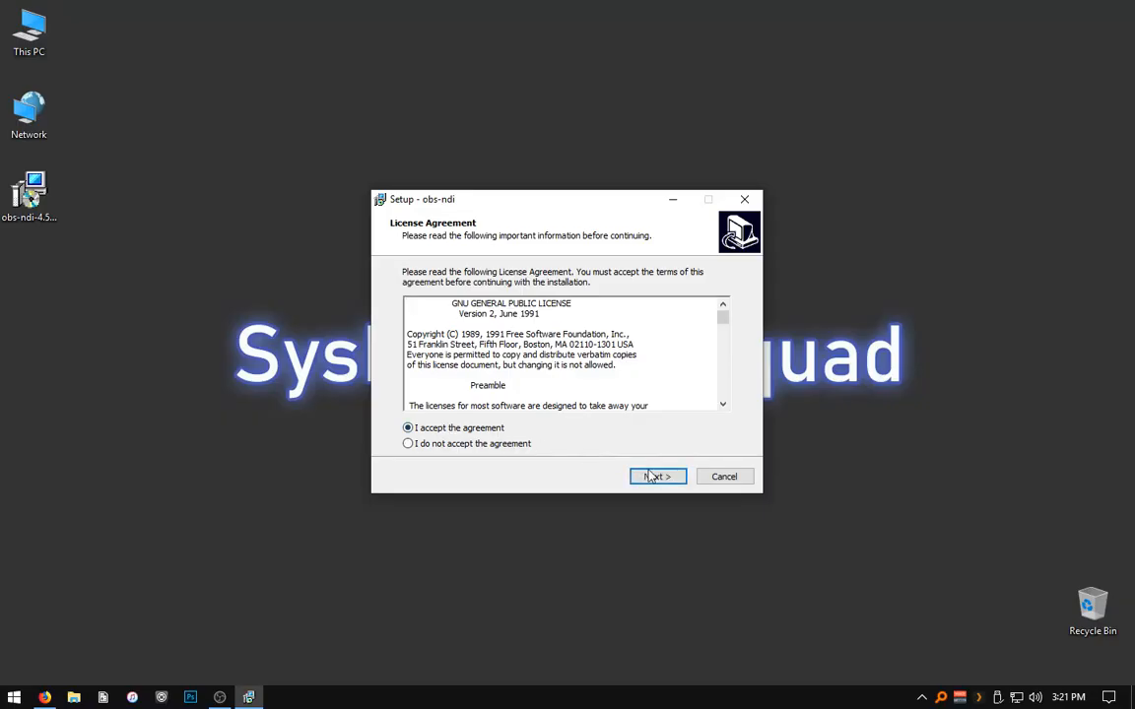
pyautogui.click(658, 475)
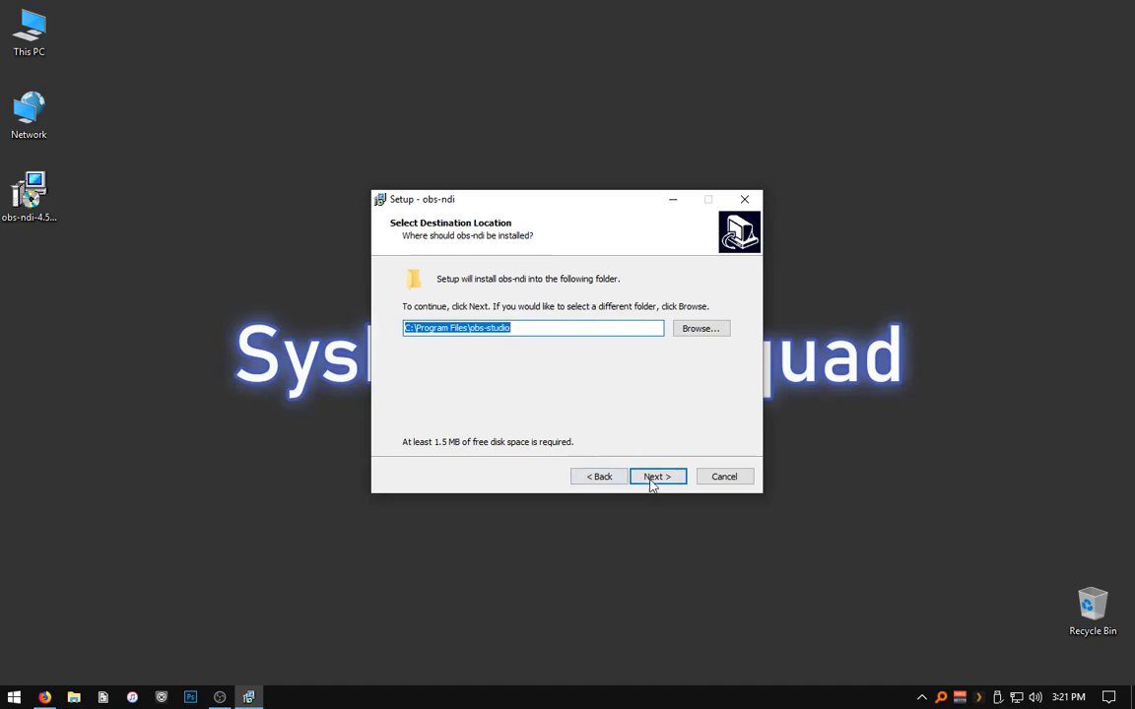
pyautogui.click(656, 477)
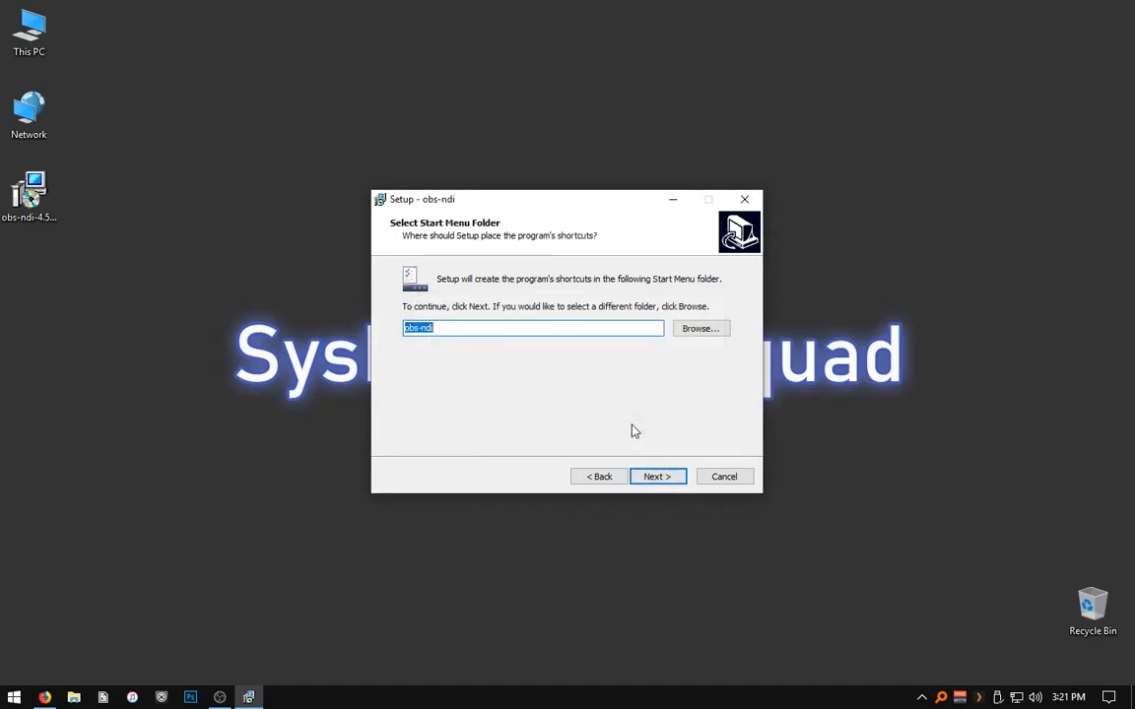
pyautogui.click(656, 475)
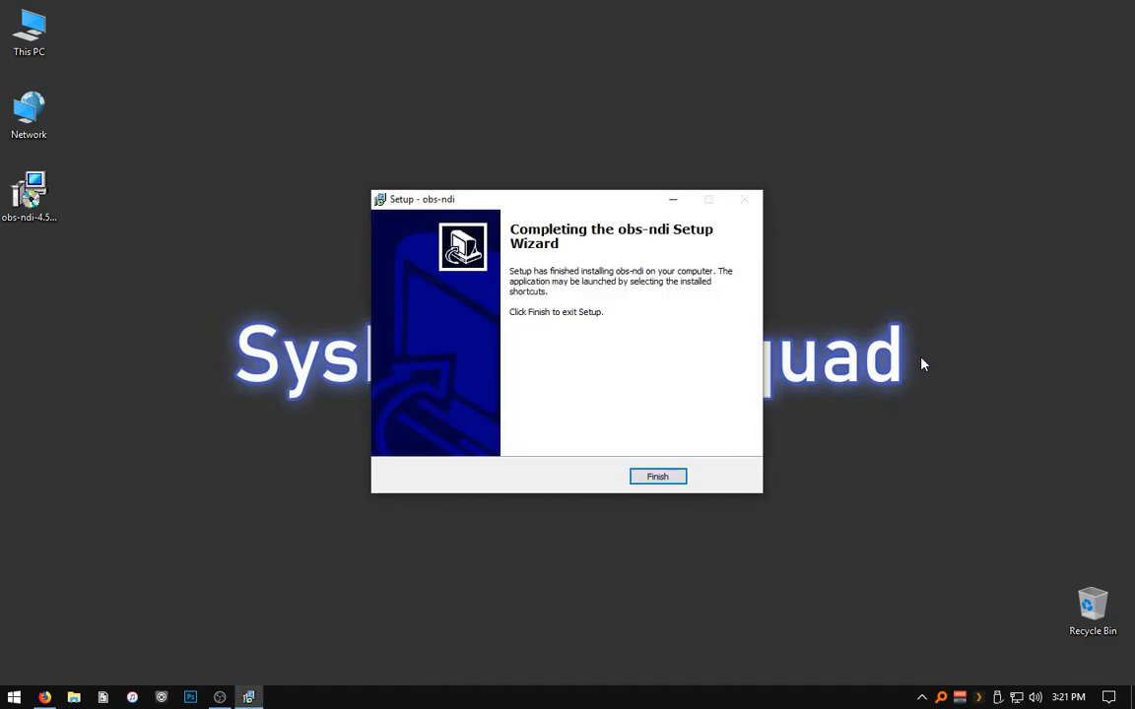
pyautogui.click(658, 475)
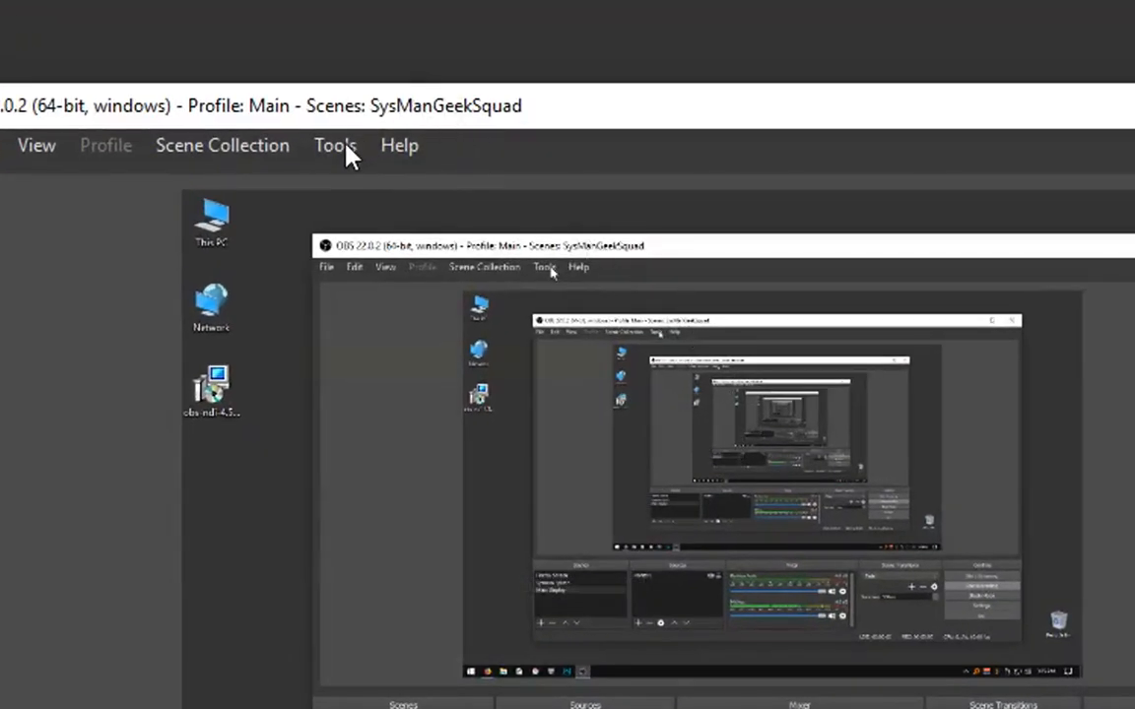
# In Tools > NDI Output settings, enable Main Output named Mark-PC-OBS.
pyautogui.click(352, 78)
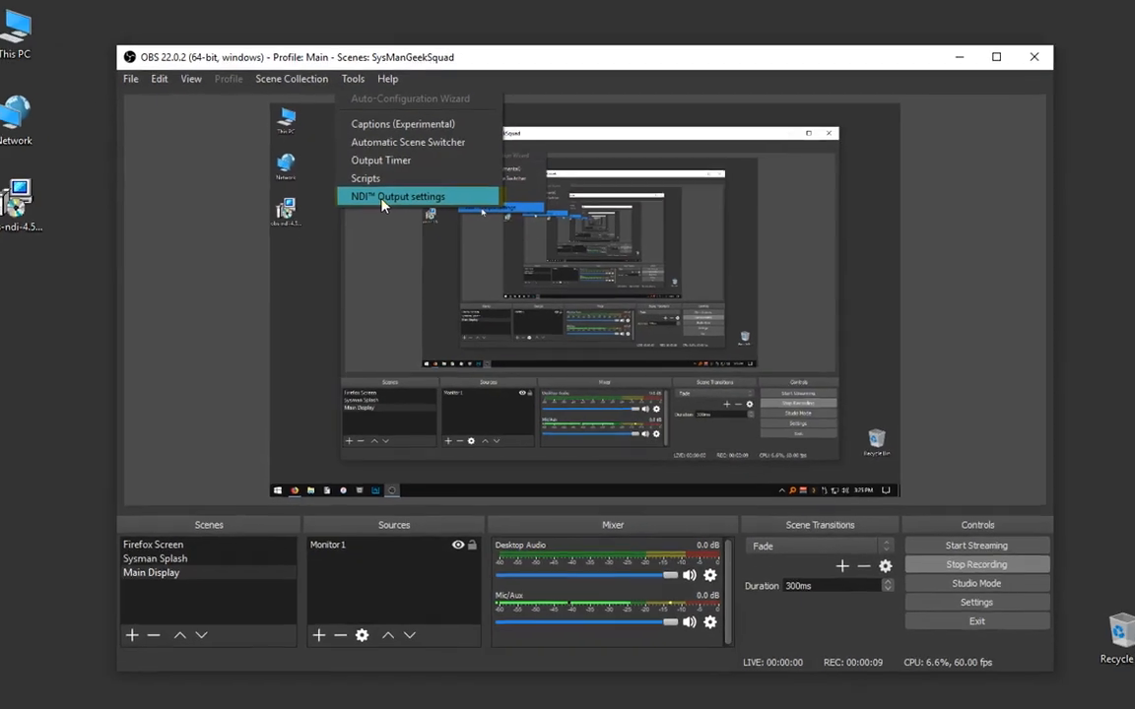
pyautogui.click(398, 196)
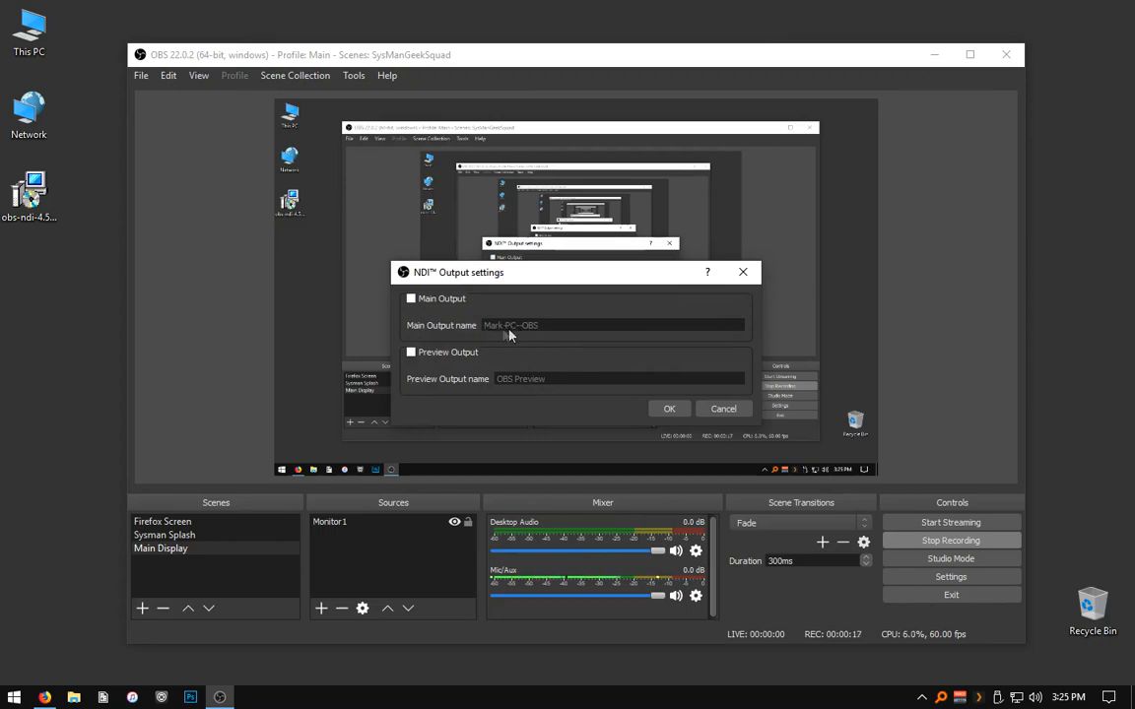
pyautogui.click(410, 299)
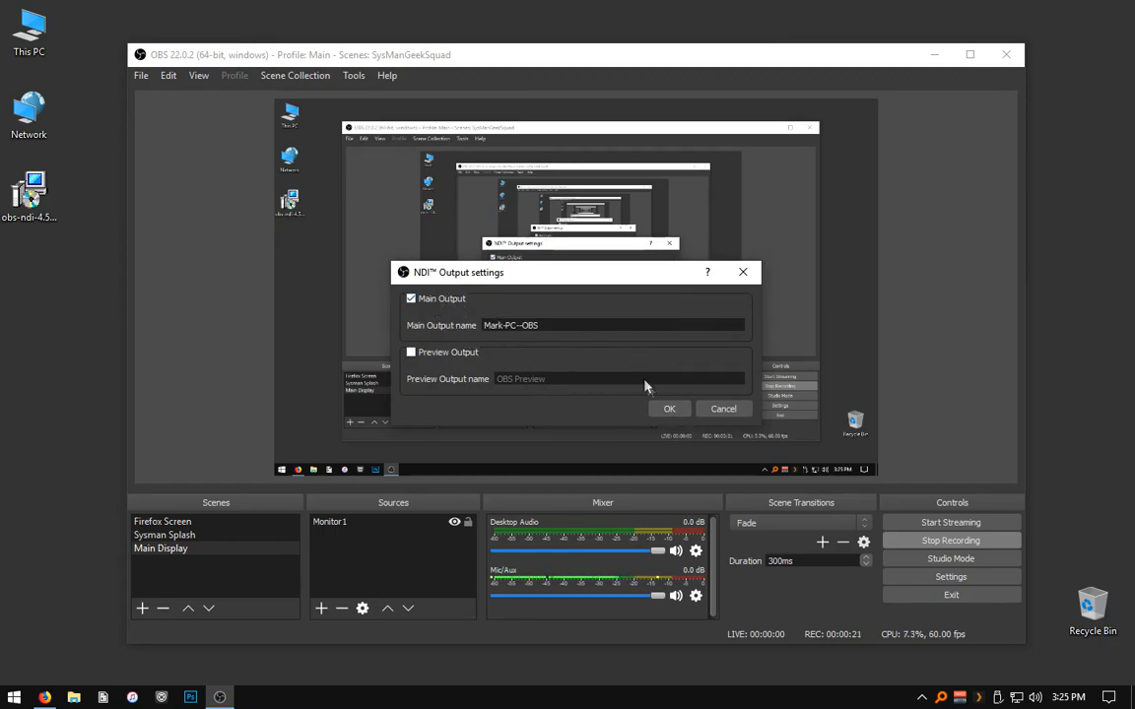
pyautogui.moveTo(477, 319)
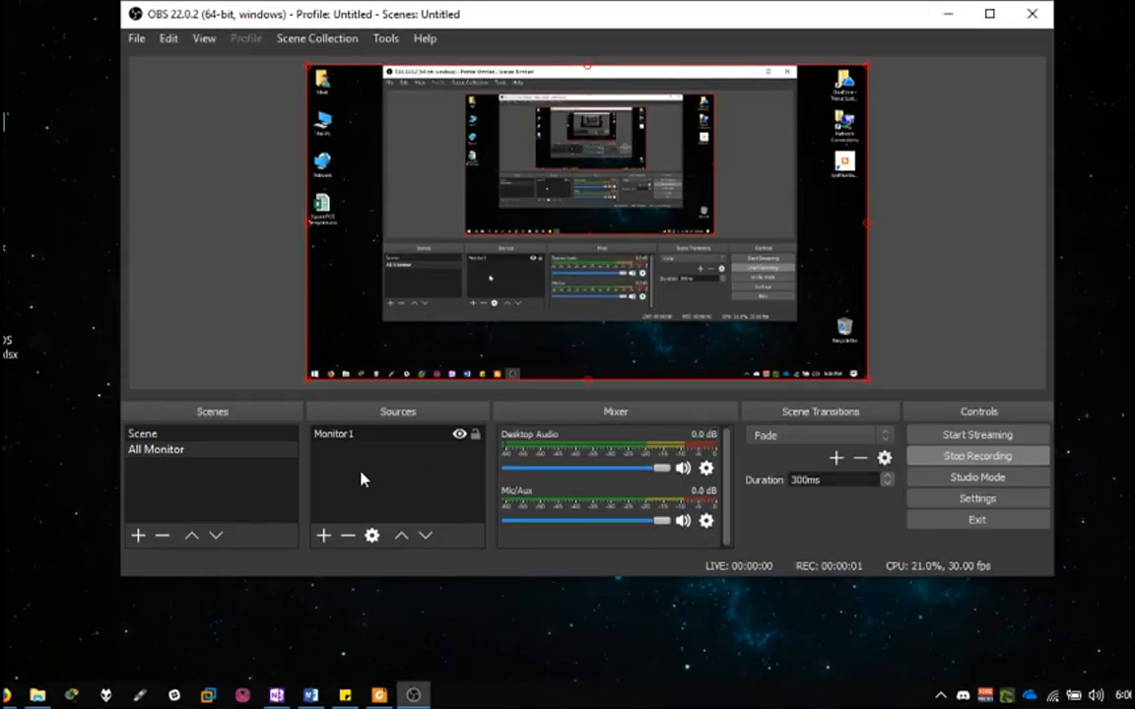
# Add a new NDI Source under Sources, keeping Create new, to reach its properties.
pyautogui.click(323, 536)
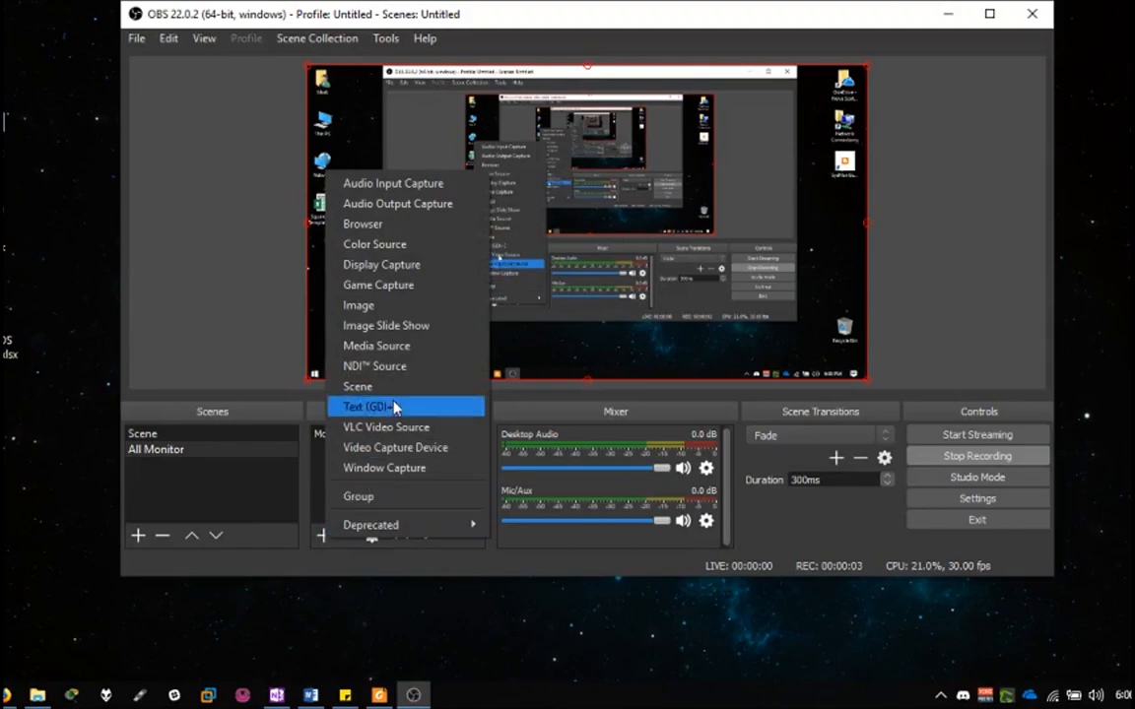
pyautogui.moveTo(384, 467)
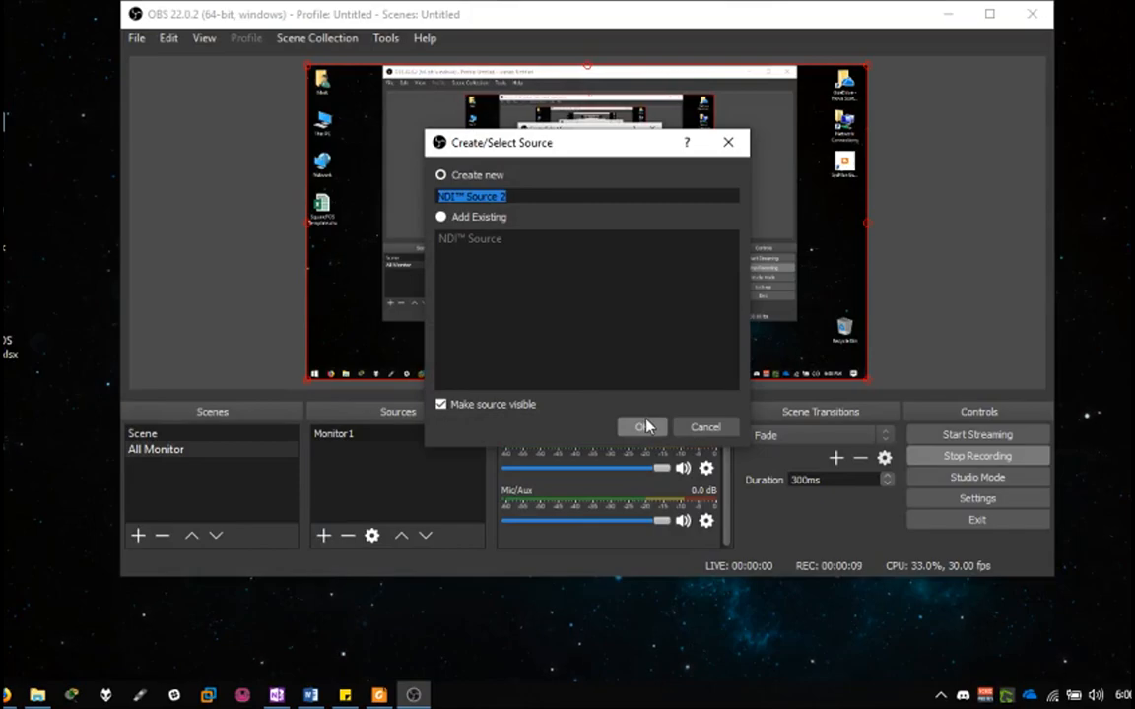
pyautogui.click(642, 425)
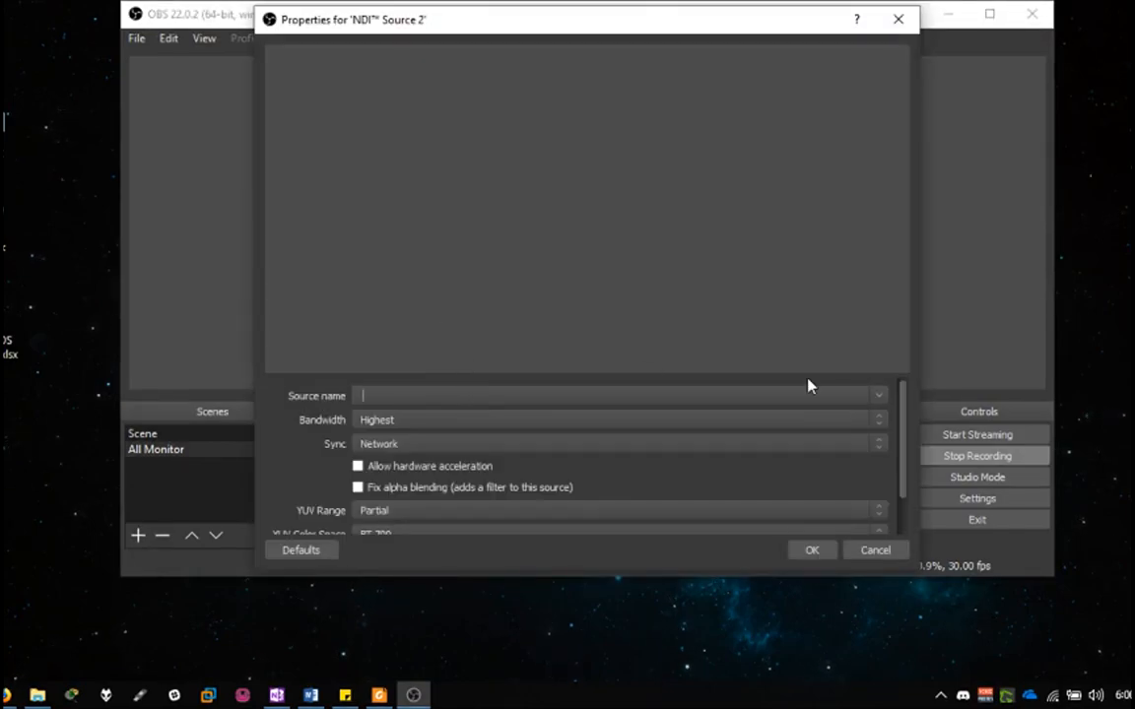
# Set the source name to MARK-PC (Mark-PC-OBS) and confirm, adding it above Monitor 1.
pyautogui.click(874, 394)
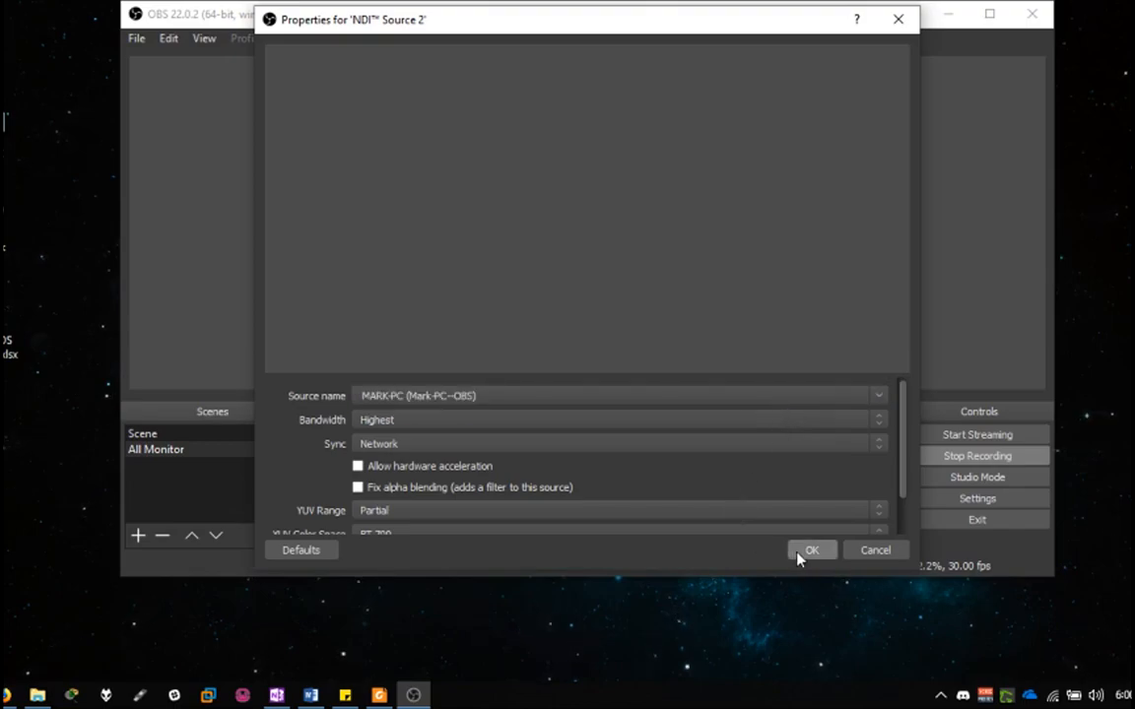
pyautogui.click(812, 549)
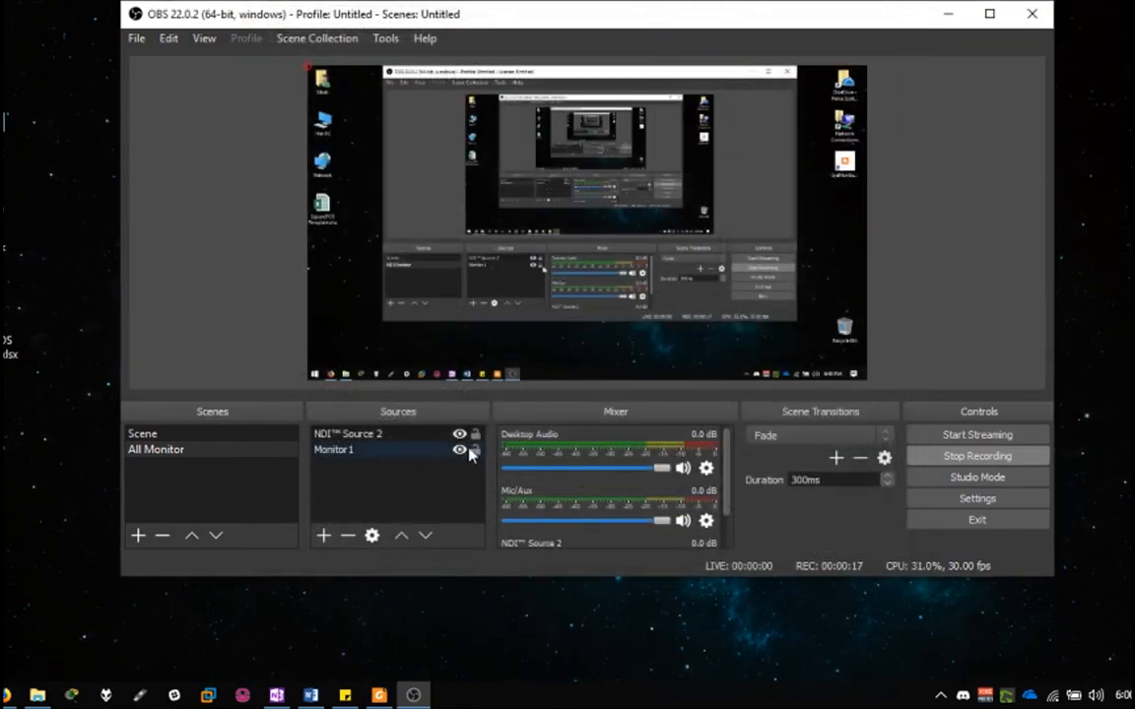